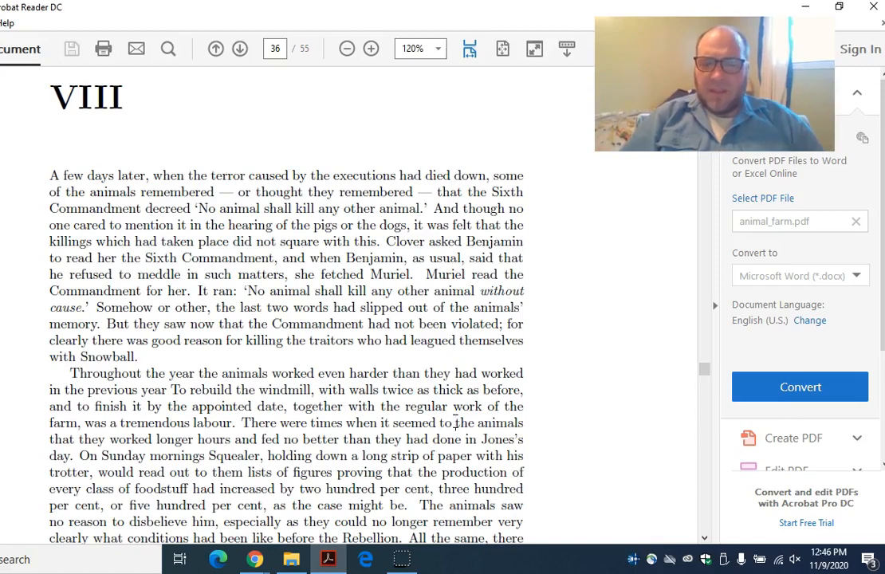
Scroll from the start of Chapter VIII down to page 37 and Squealer's praise of Napoleon
scroll(down, 3)
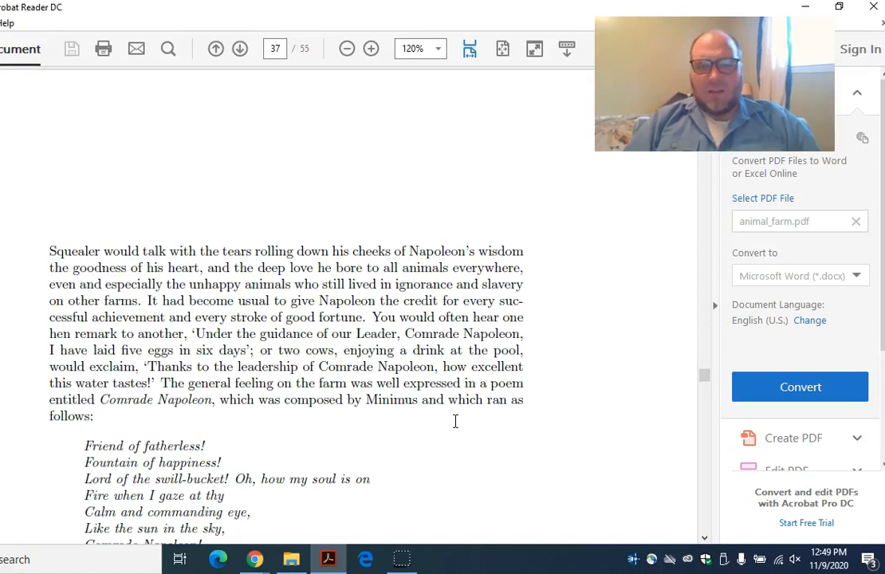
Scroll past the full 'Comrade Napoleon' poem onto page 38 about Pinkeye and Pilkington
scroll(down, 3)
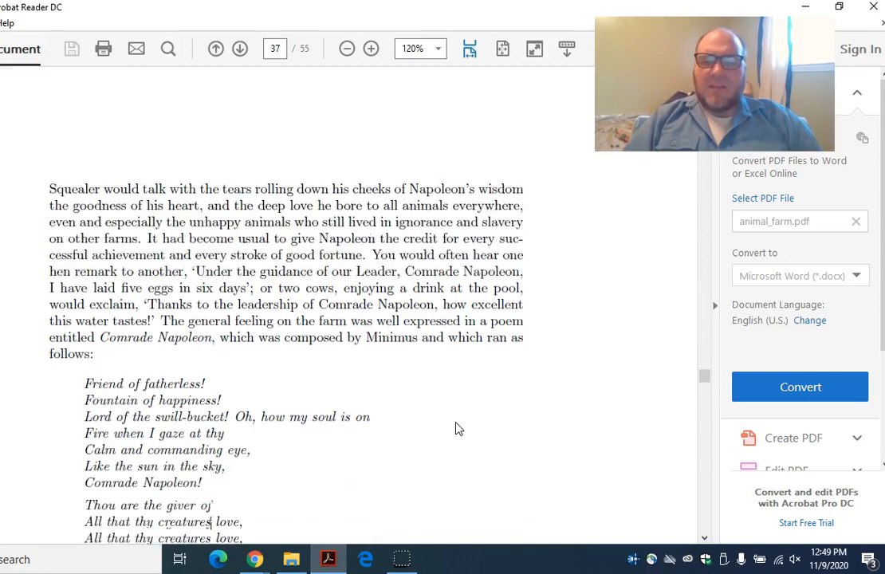
scroll(down, 3)
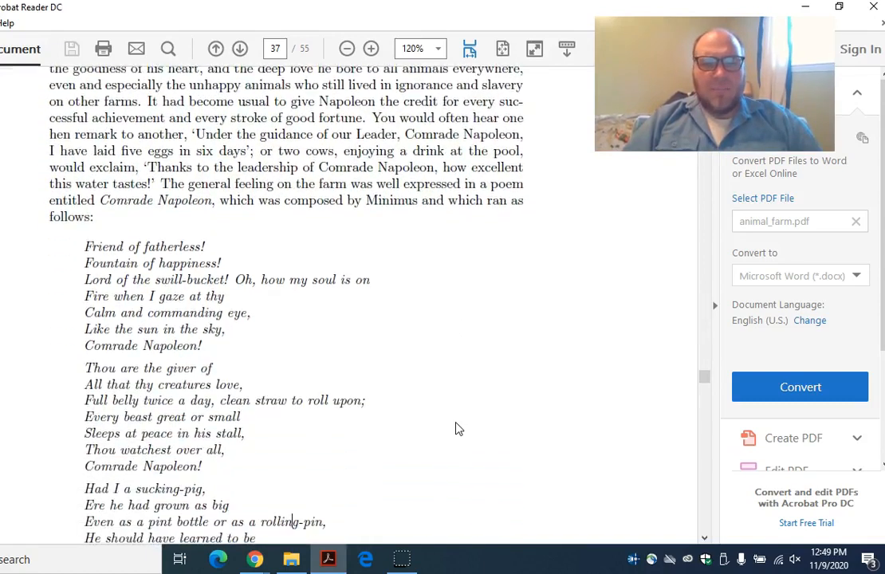
scroll(down, 3)
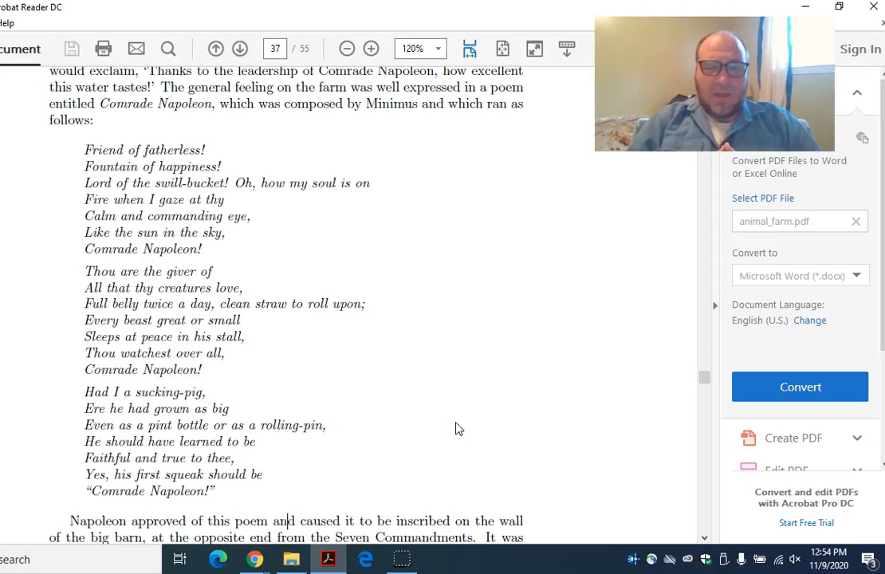
mouse_move(337, 410)
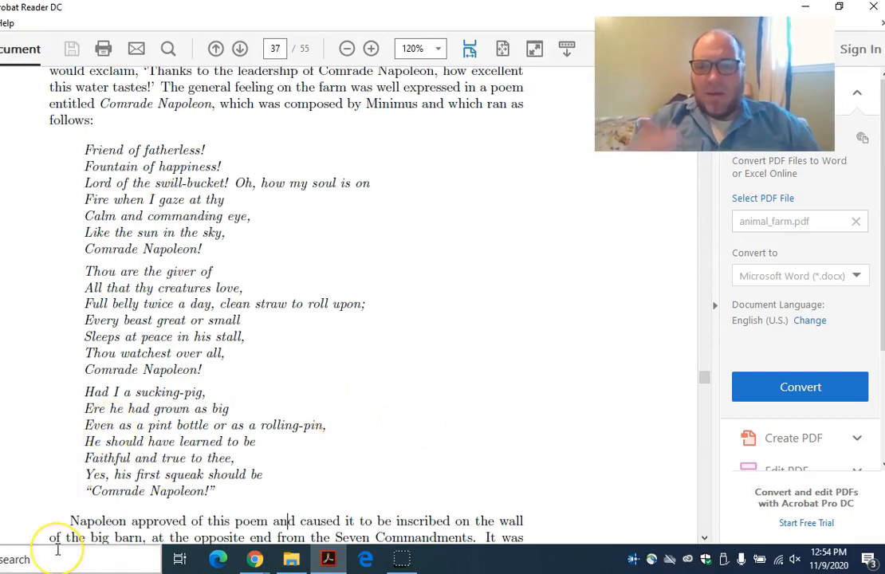
mouse_move(18, 531)
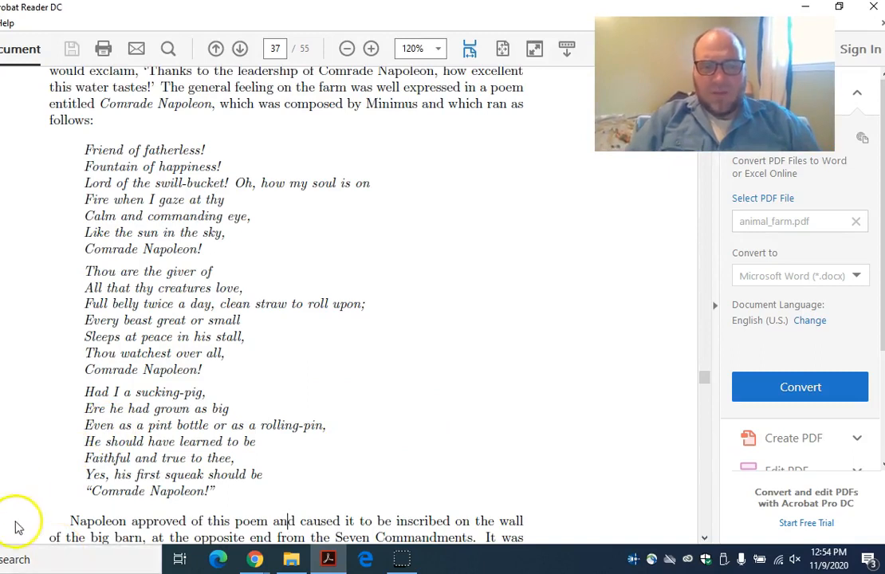
mouse_move(31, 538)
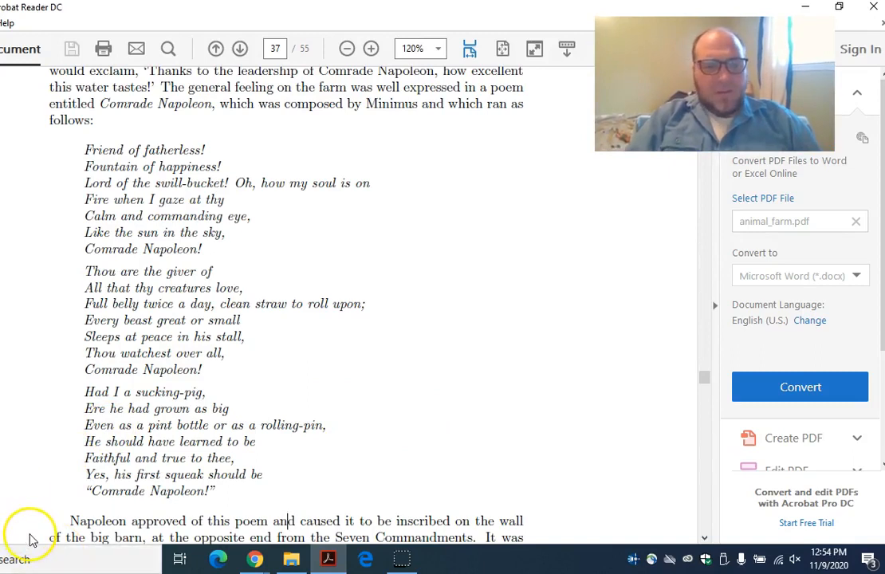
scroll(down, 3)
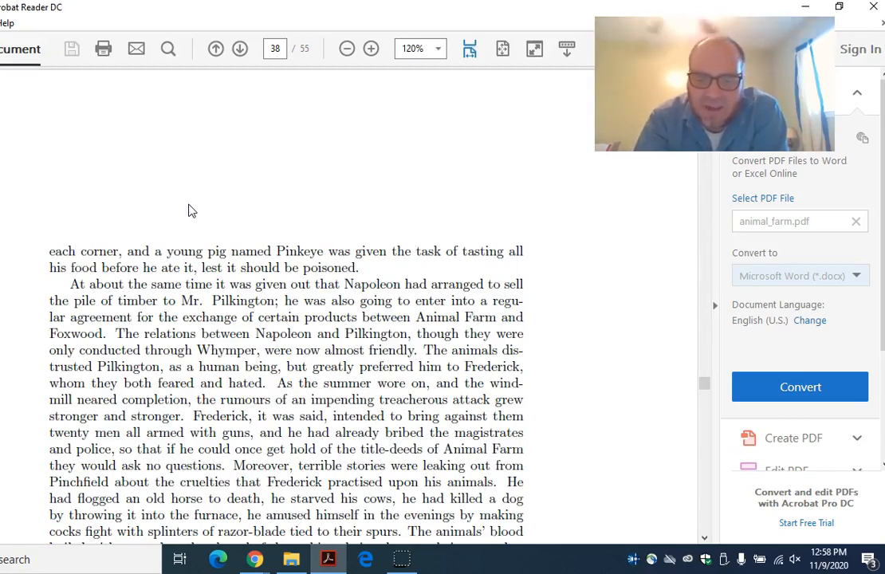
Advance page 38 to Squealer urging trust in Napoleon and the Sunday timber announcement
scroll(down, 3)
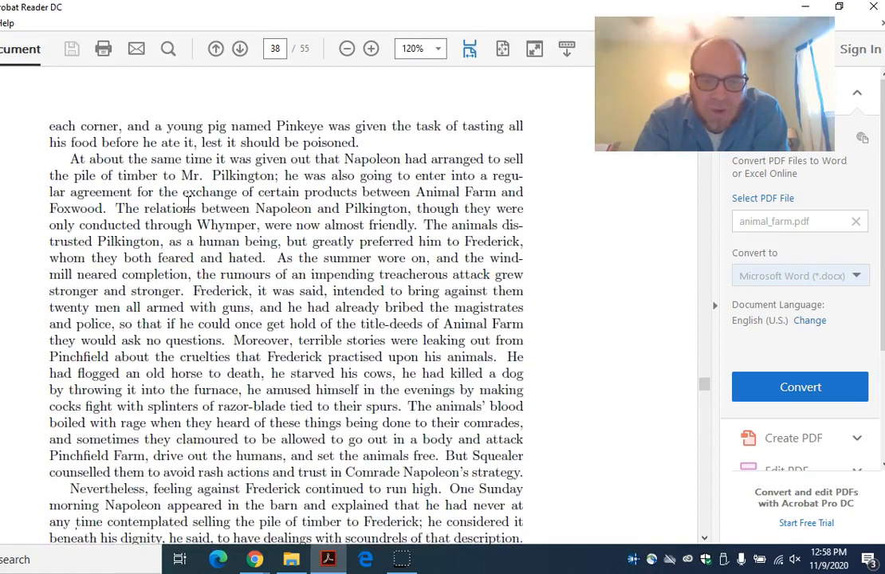
scroll(down, 3)
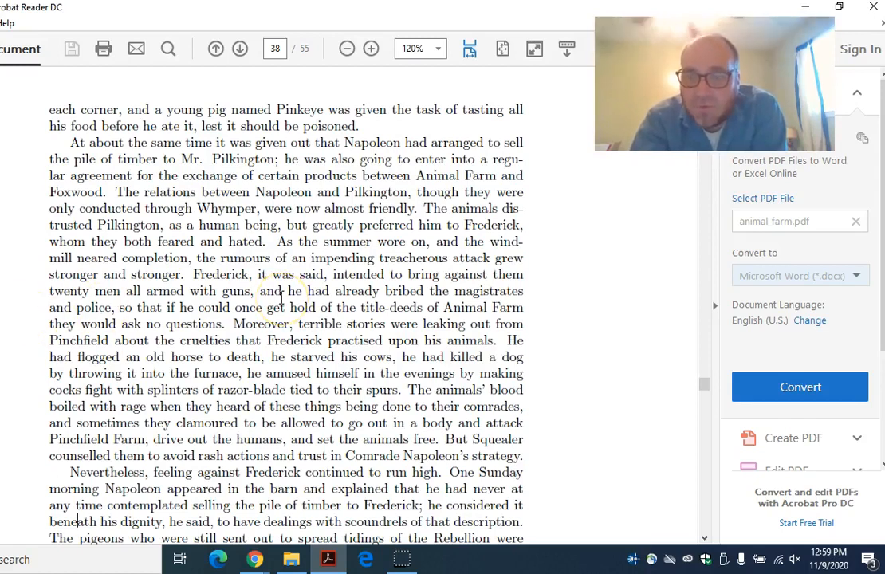
mouse_move(342, 334)
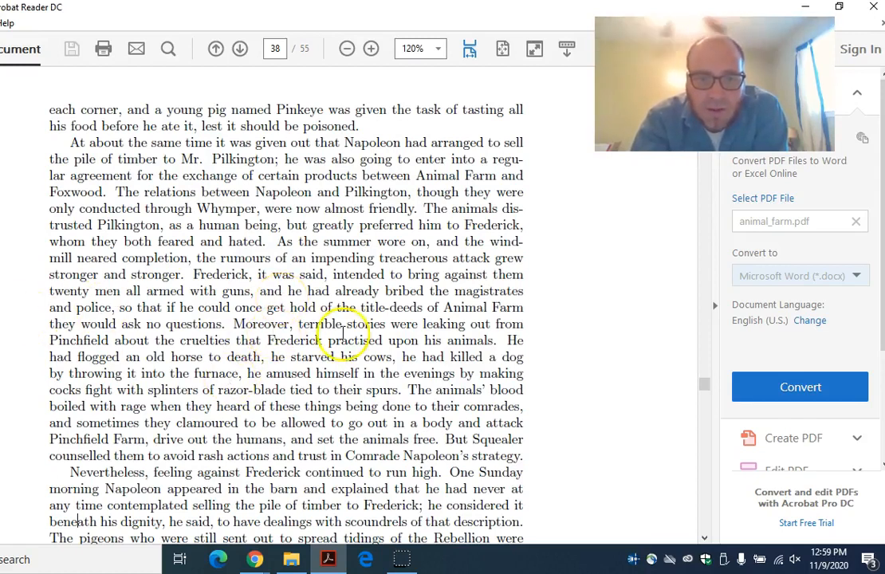
mouse_move(39, 546)
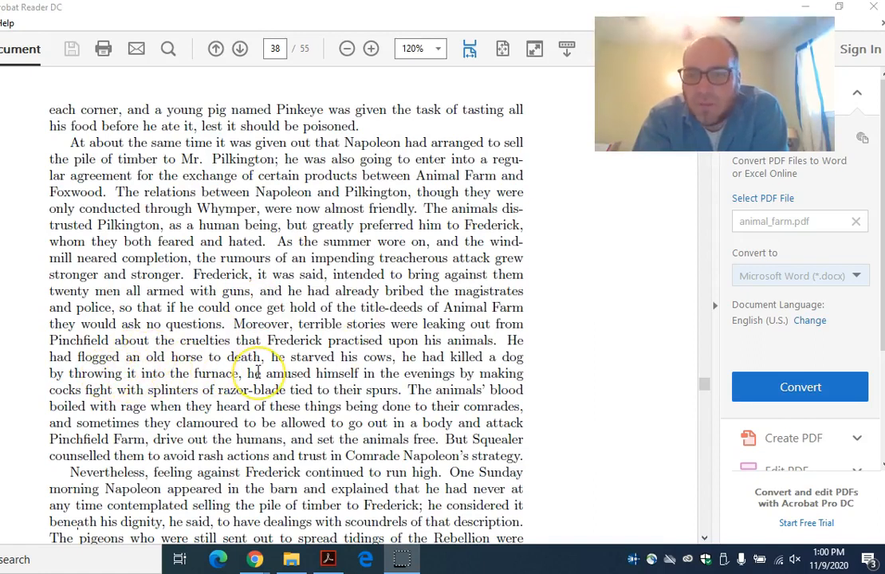
mouse_move(328, 382)
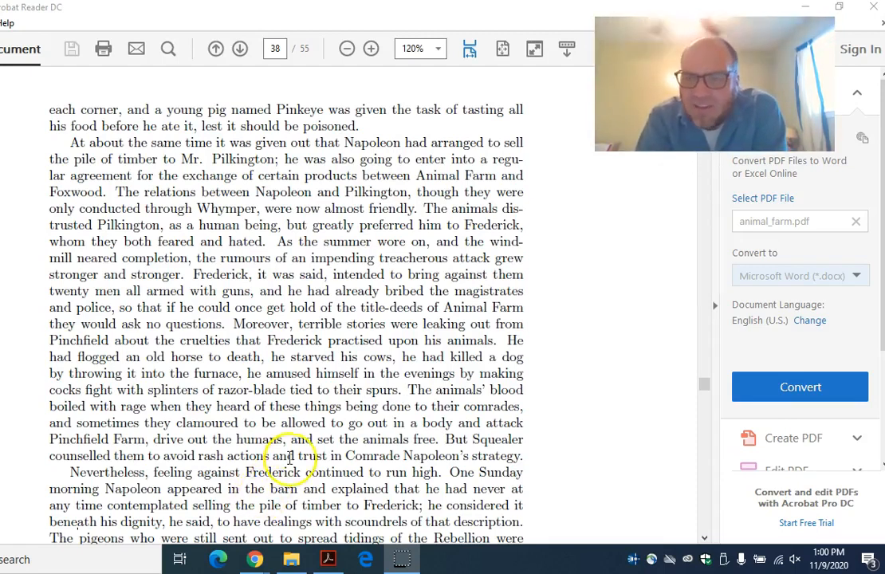
mouse_move(657, 412)
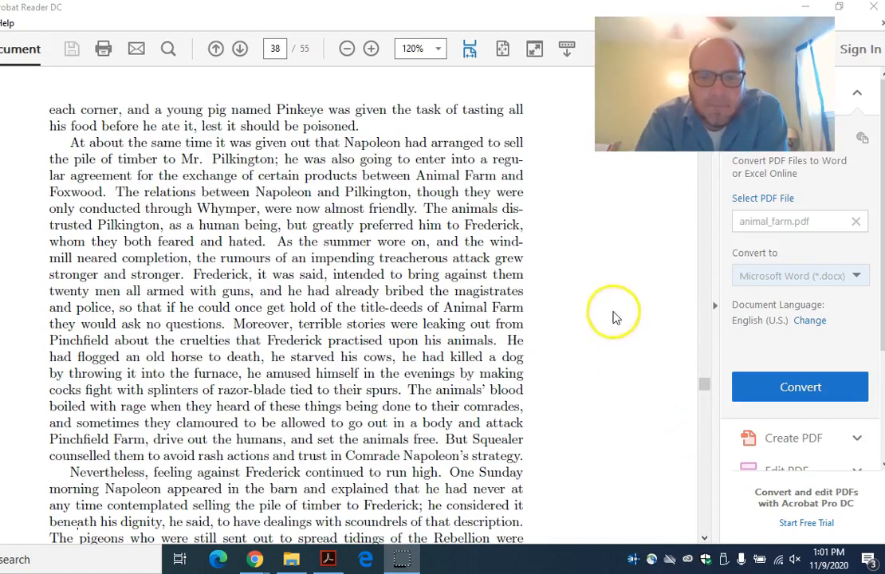
scroll(down, 3)
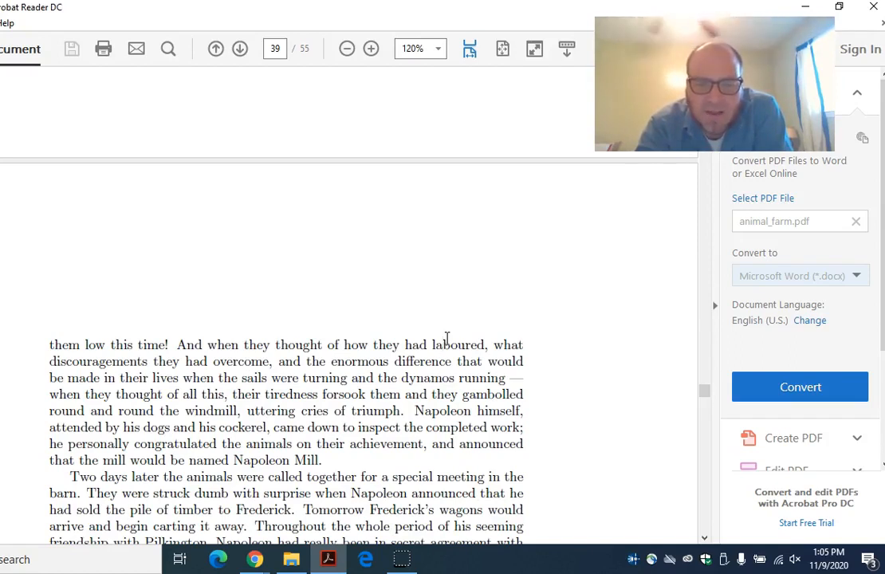
Scroll to page 39, where Foxwood relations break off and Boxer sniffs the bank-notes
scroll(down, 3)
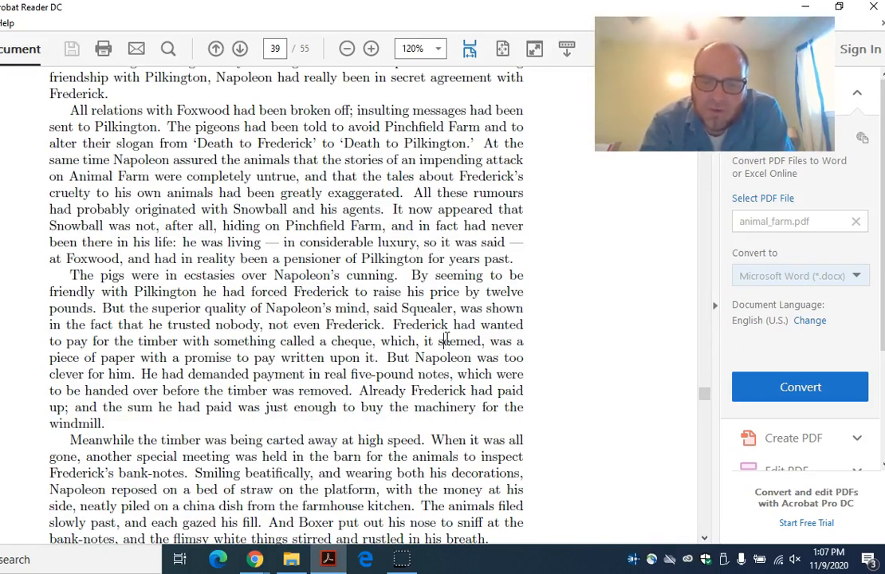
Reach the bottom of page 39, where the bank-notes prove forgeries and Frederick is sentenced
scroll(down, 3)
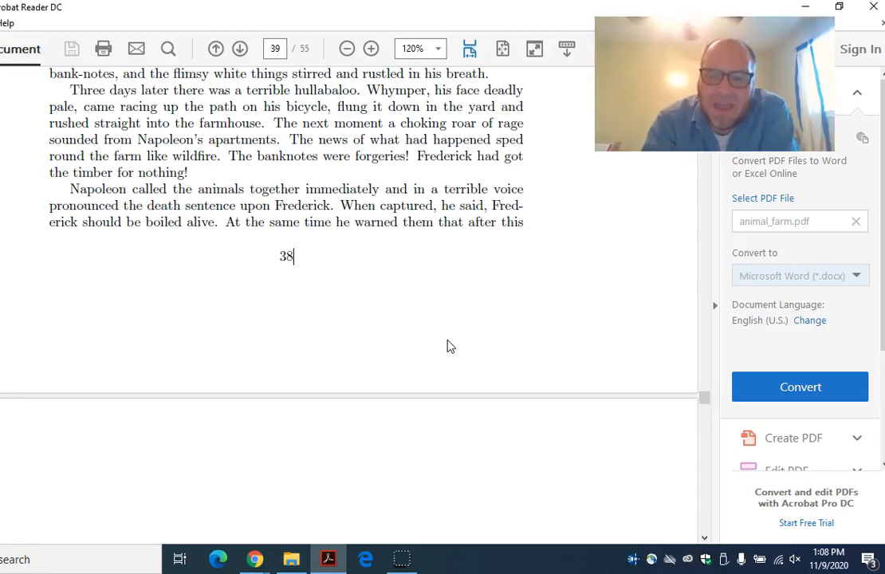
Go to page 40, showing Frederick's men attacking and Pilkington's 'Serves you right' note
click(240, 48)
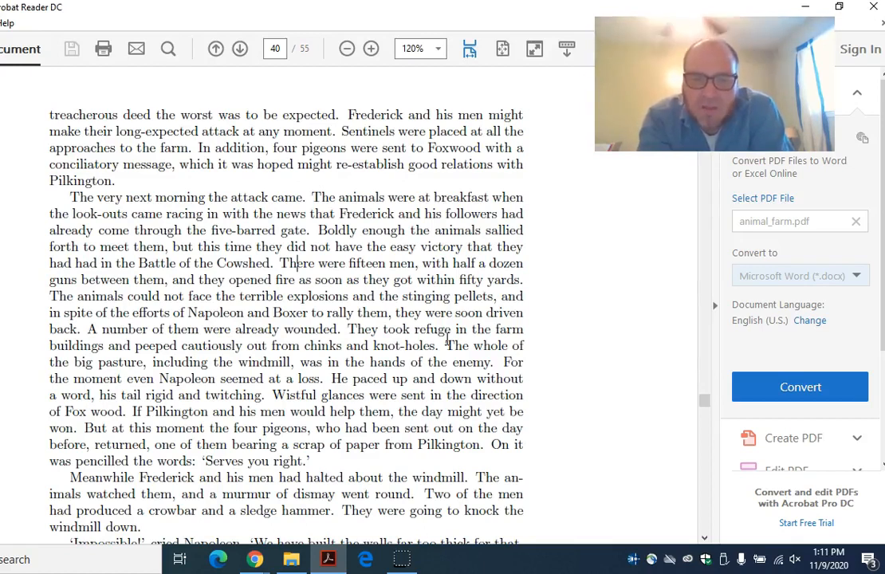
Scroll down page 40 to 'The windmill had ceased to exist!' and the savage battle
scroll(down, 3)
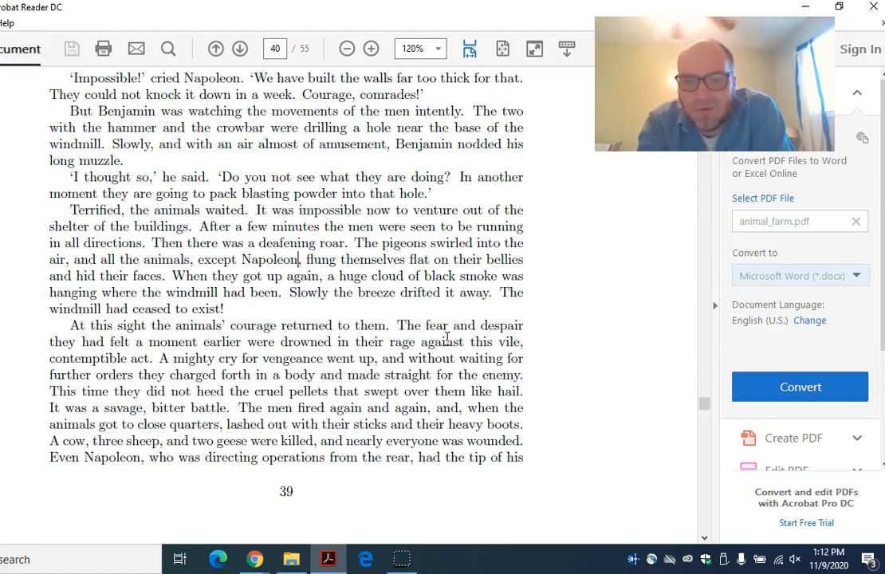
Go to page 41, where the men are routed and the animals win
click(239, 48)
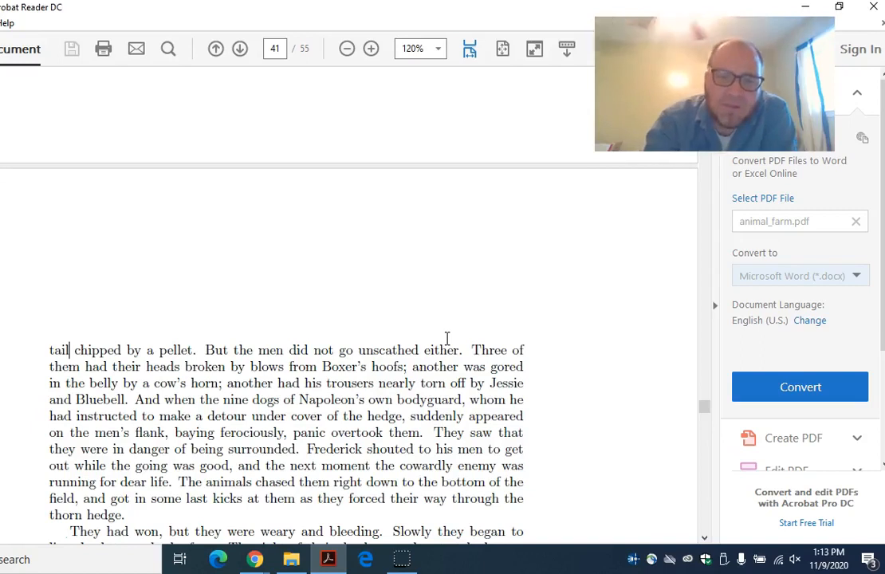
Scroll to Boxer asking 'What is that gun firing for?' and Squealer celebrating the 'victory'
scroll(down, 3)
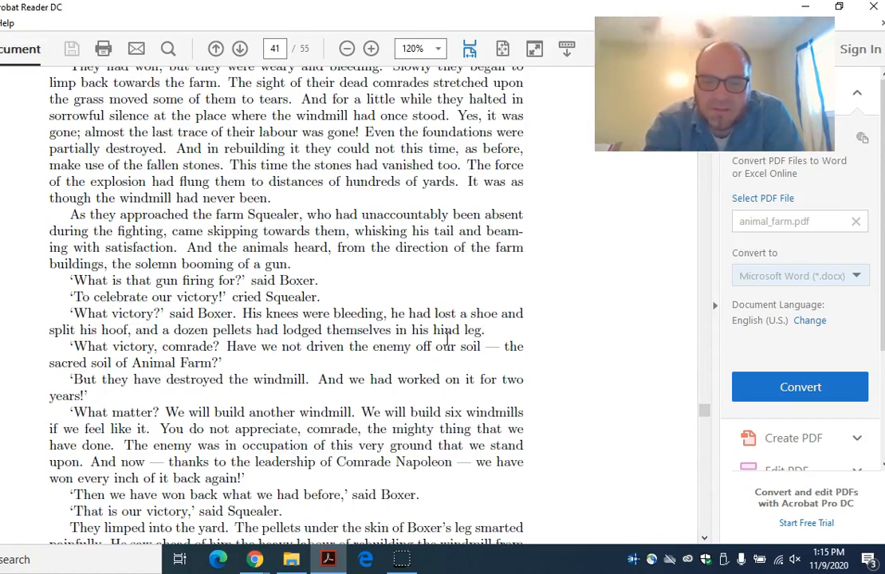
Move onto page 42 with the celebrations, the pigs' whisky and Napoleon reportedly dying
scroll(down, 3)
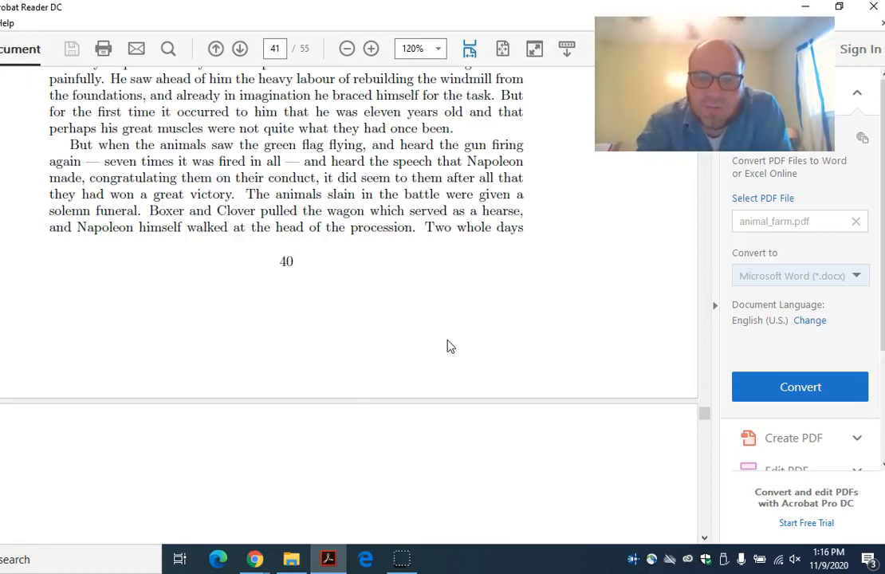
click(240, 49)
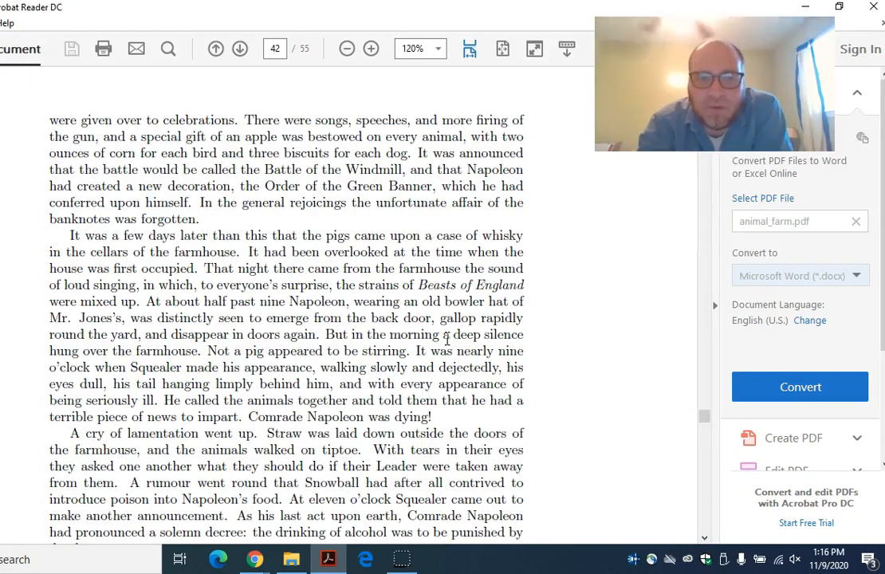